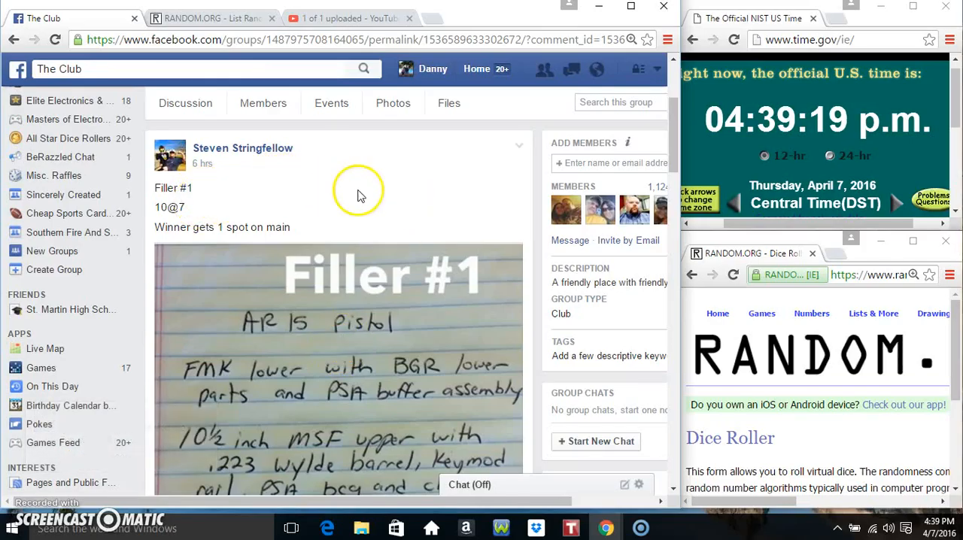
pyautogui.moveTo(289, 253)
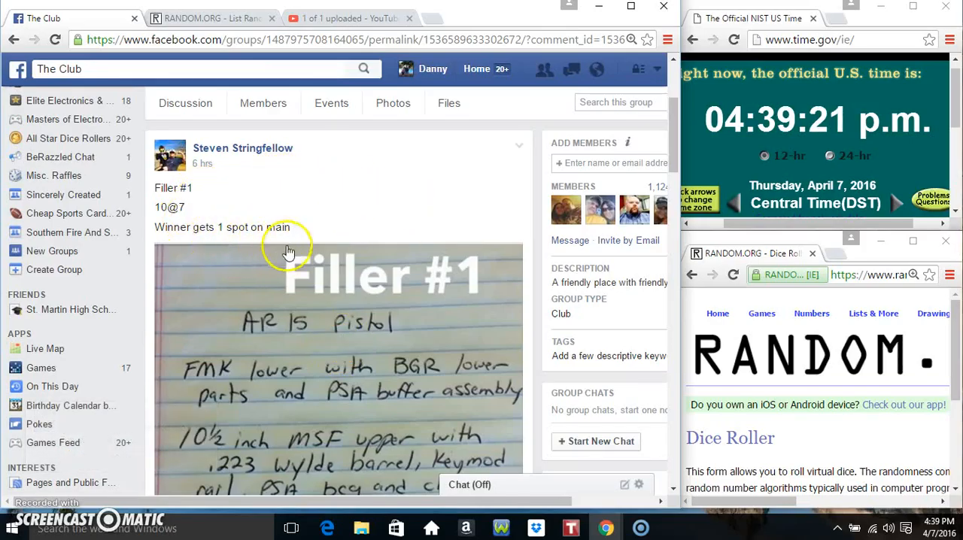
# Select and copy the numbered 1–10 filler name list from the comments, then check the taskbar clock
pyautogui.scroll(-3)
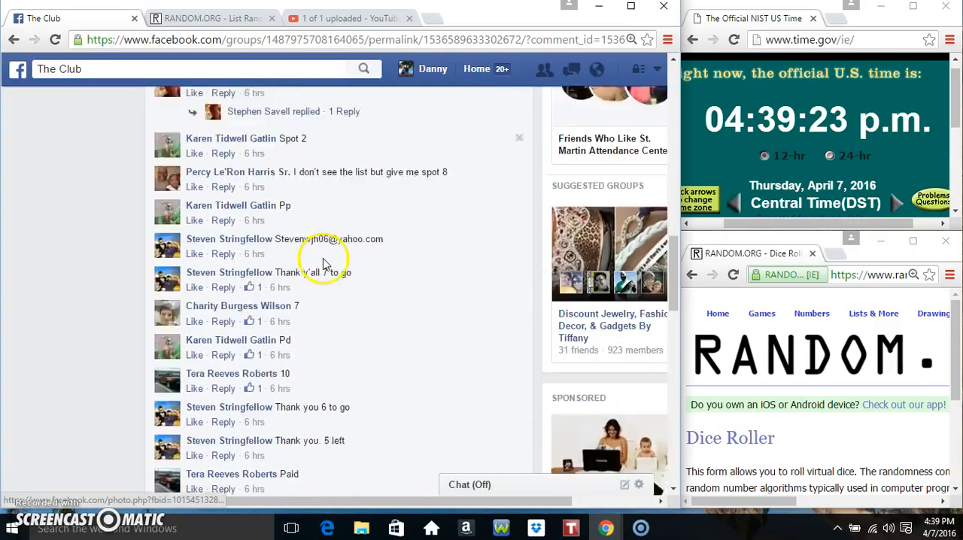
pyautogui.scroll(-3)
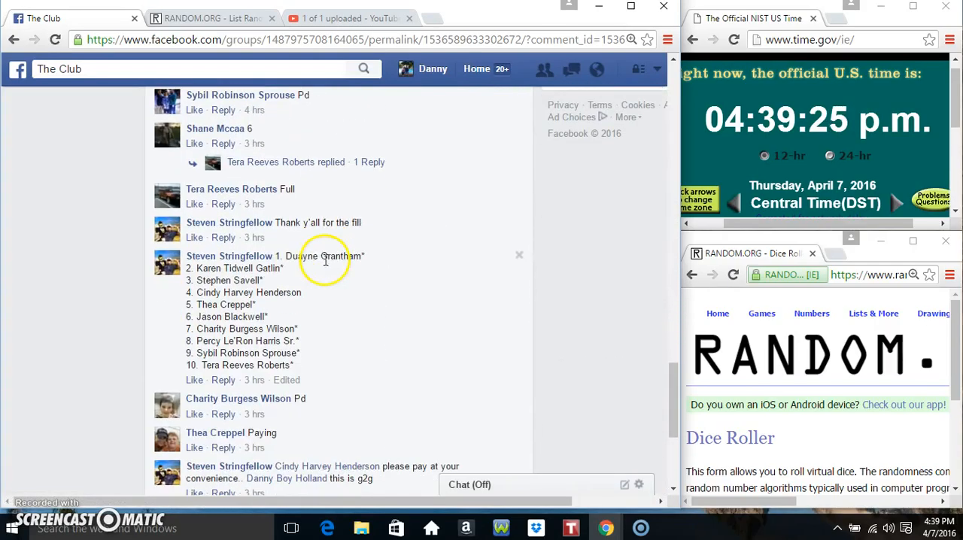
pyautogui.moveTo(280, 256); pyautogui.dragTo(280, 352)
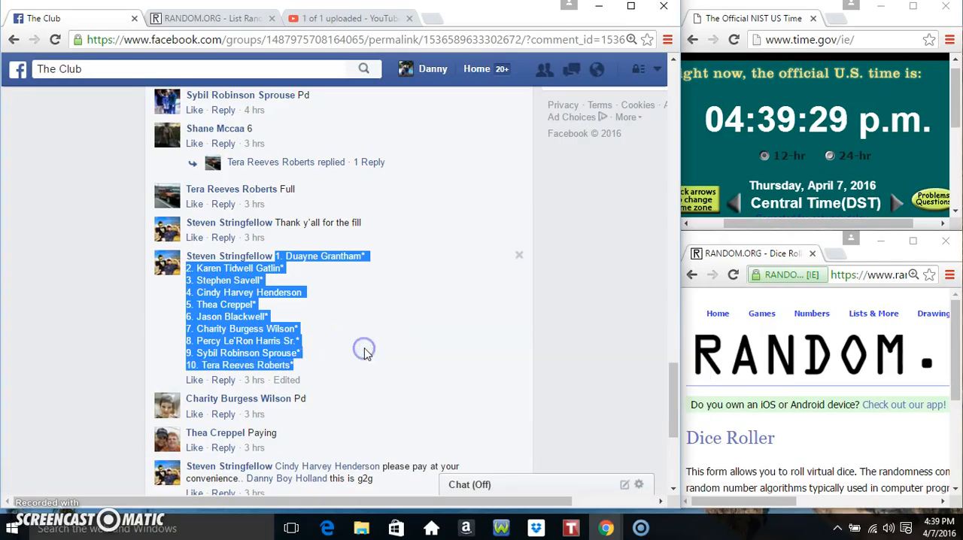
pyautogui.scroll(-3)
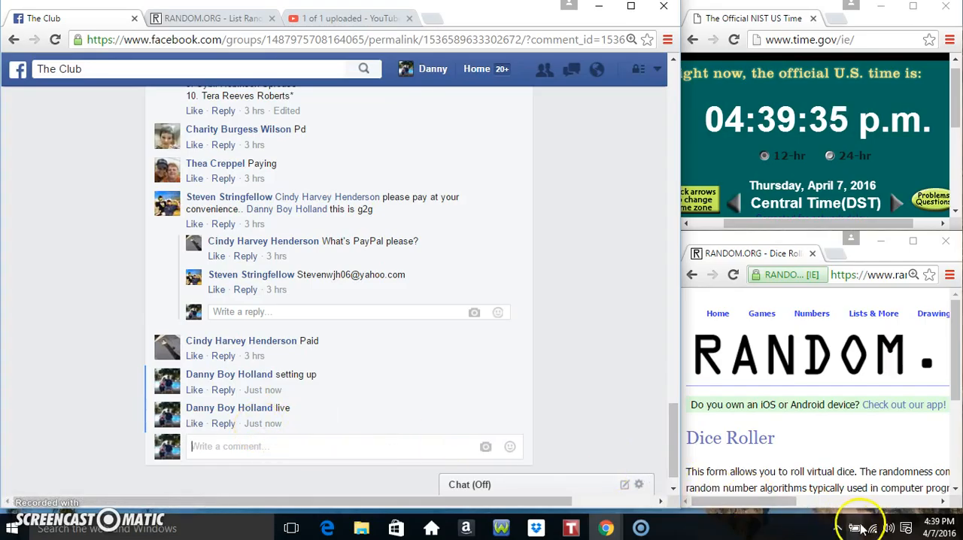
pyautogui.click(906, 526)
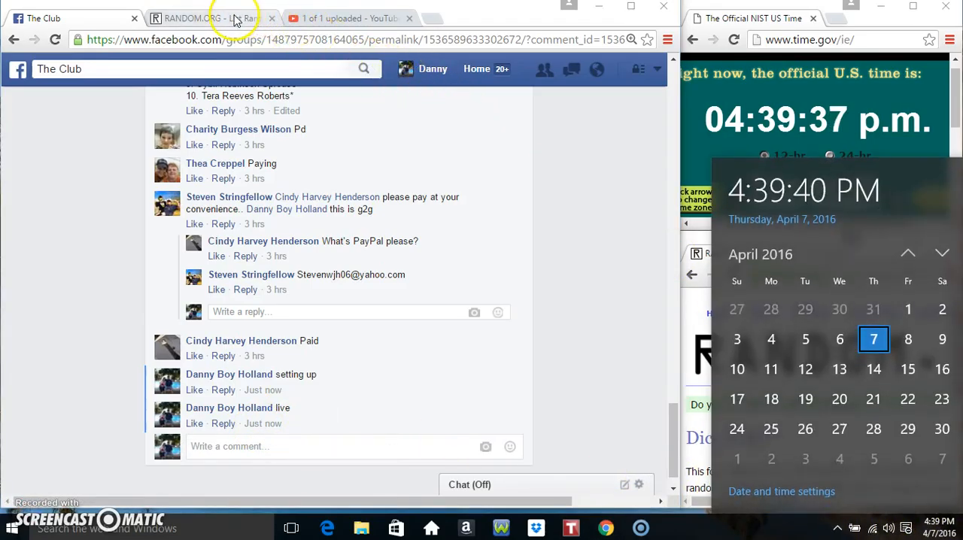
# Paste the ten filler names into the List Randomizer's Part 1 field and roll the two dice
pyautogui.click(203, 18)
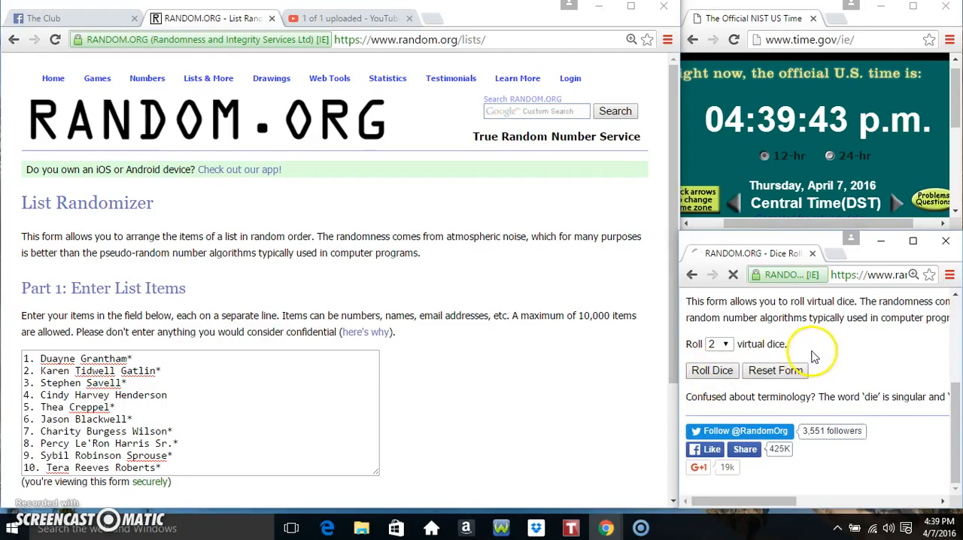
pyautogui.click(711, 370)
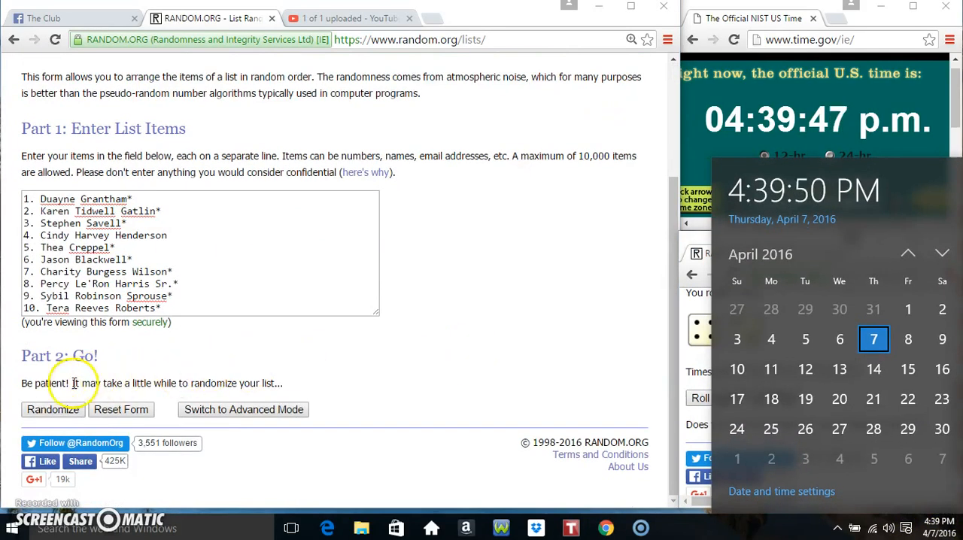
pyautogui.click(51, 409)
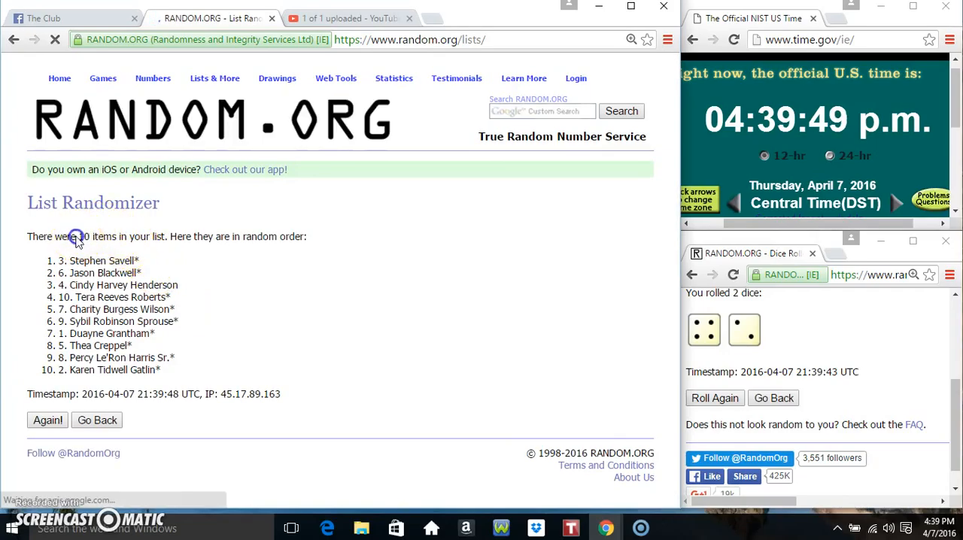
pyautogui.click(48, 420)
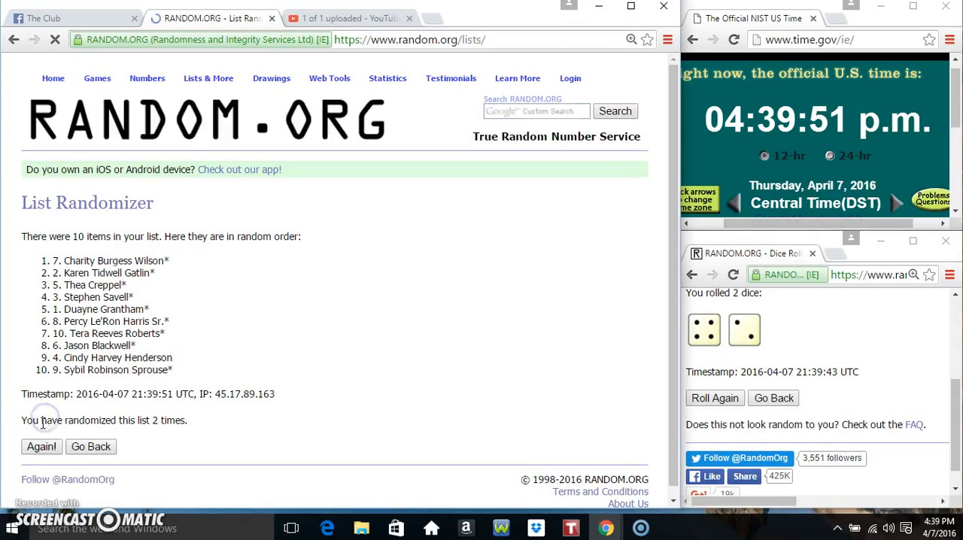
pyautogui.click(41, 445)
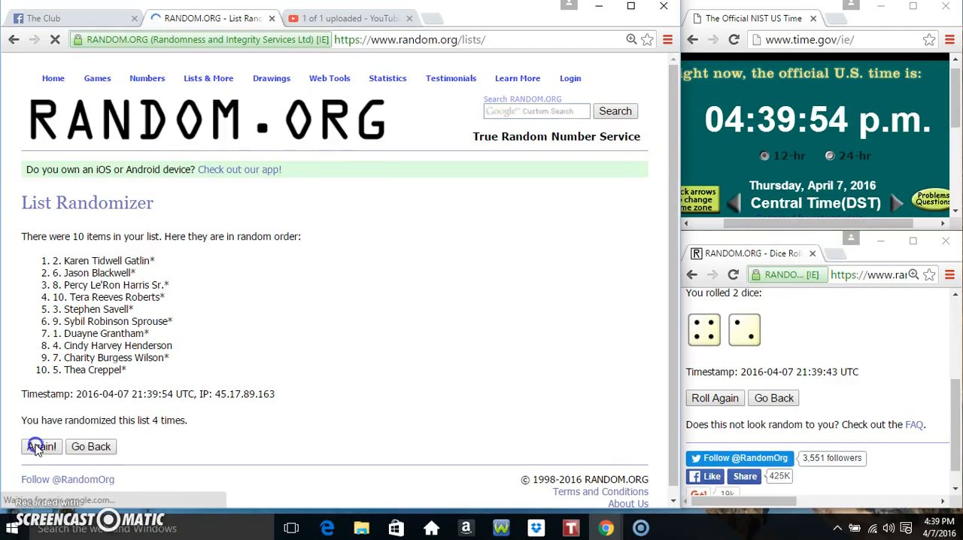
pyautogui.click(41, 446)
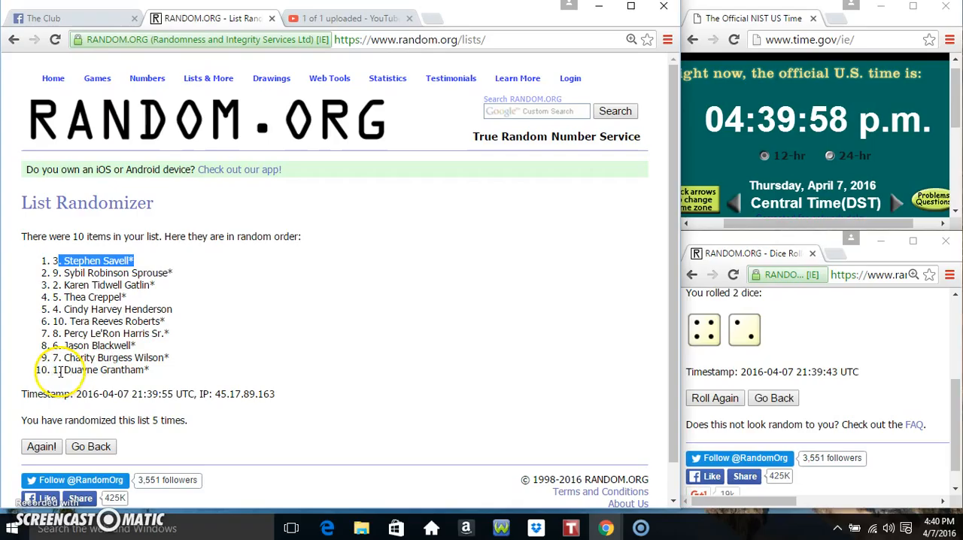
pyautogui.doubleClick(167, 420)
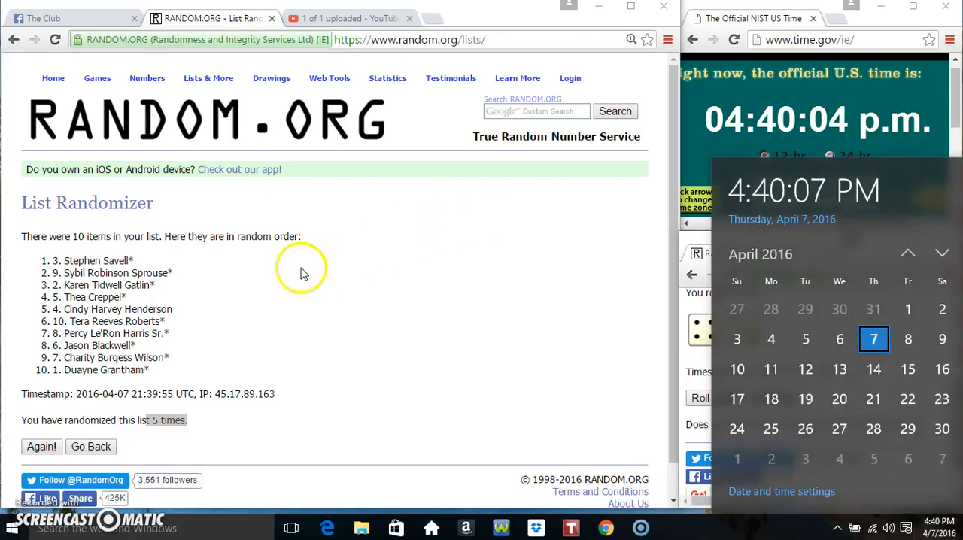
pyautogui.click(42, 445)
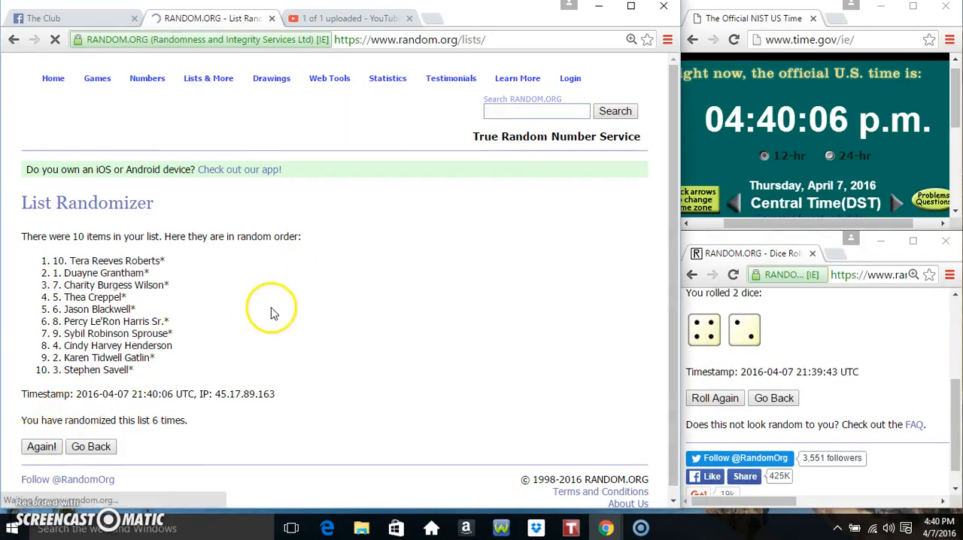
pyautogui.doubleClick(108, 260)
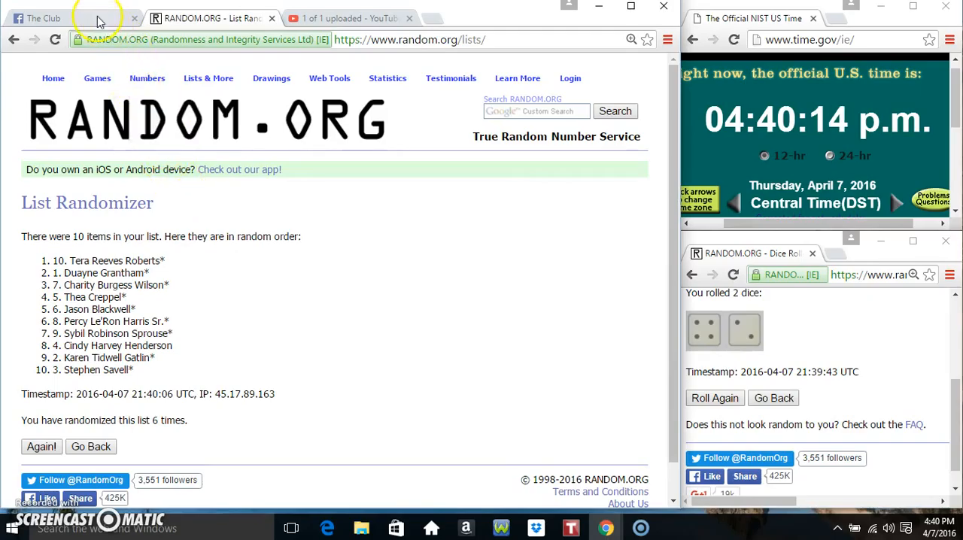
# Return to the Facebook group post in The Club tab
pyautogui.click(46, 19)
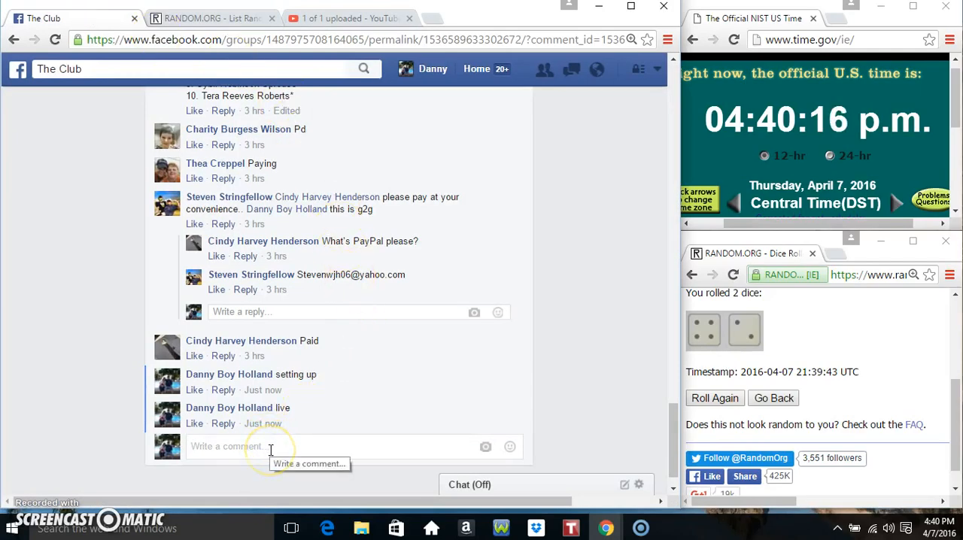